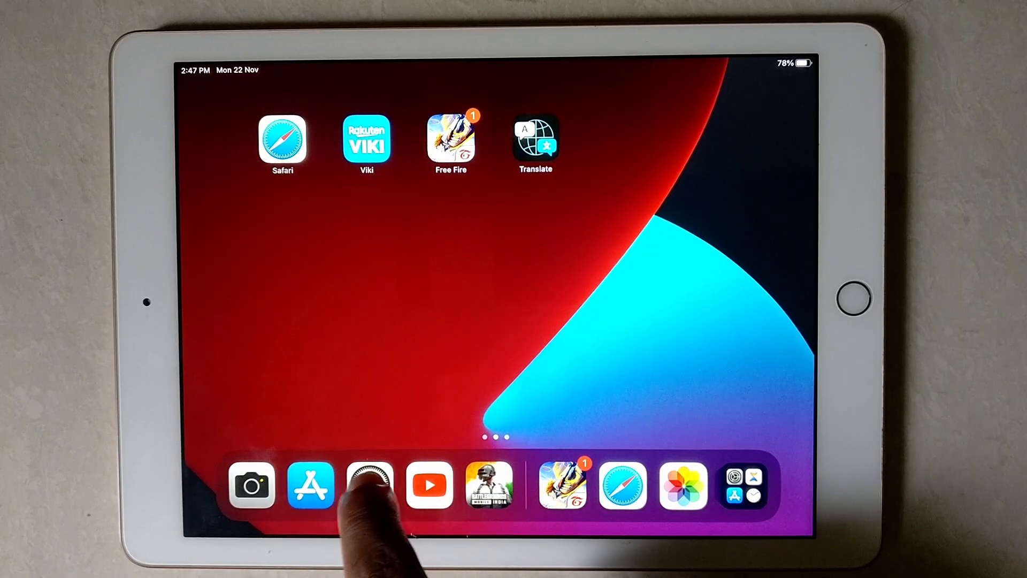
Launch Settings from the Dock and bring the Sounds page into view
click(369, 485)
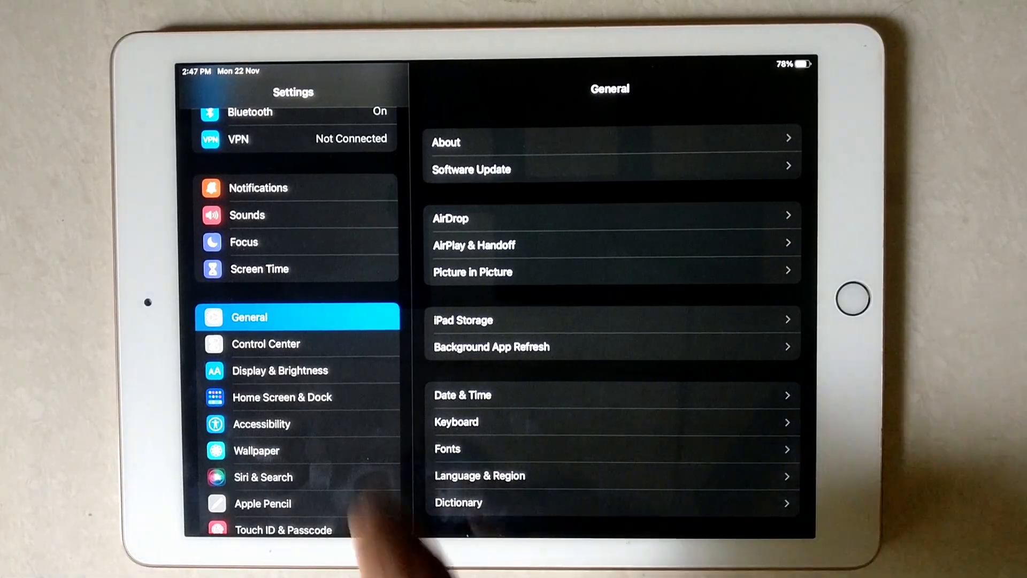
scroll(down, 3)
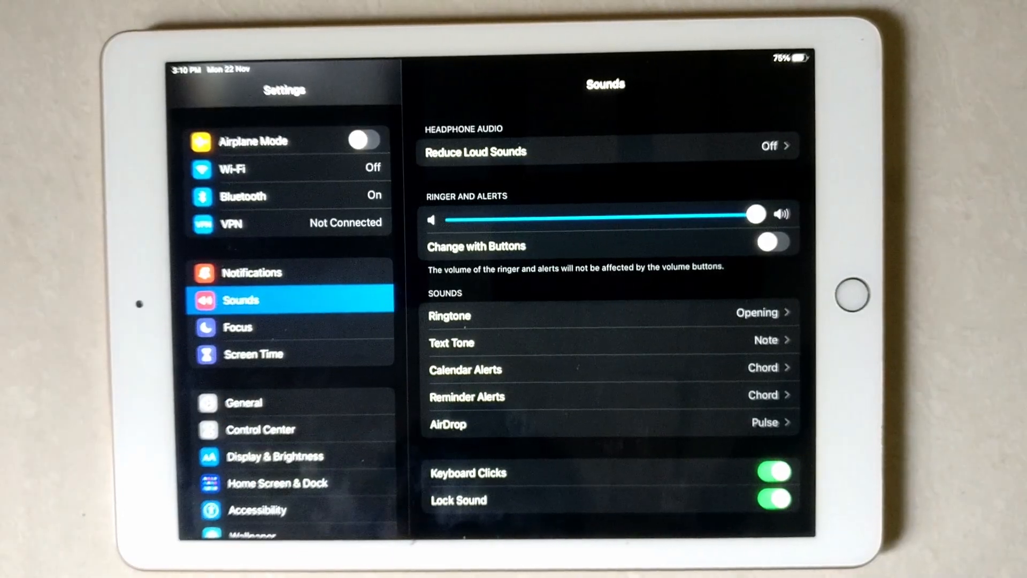
click(774, 243)
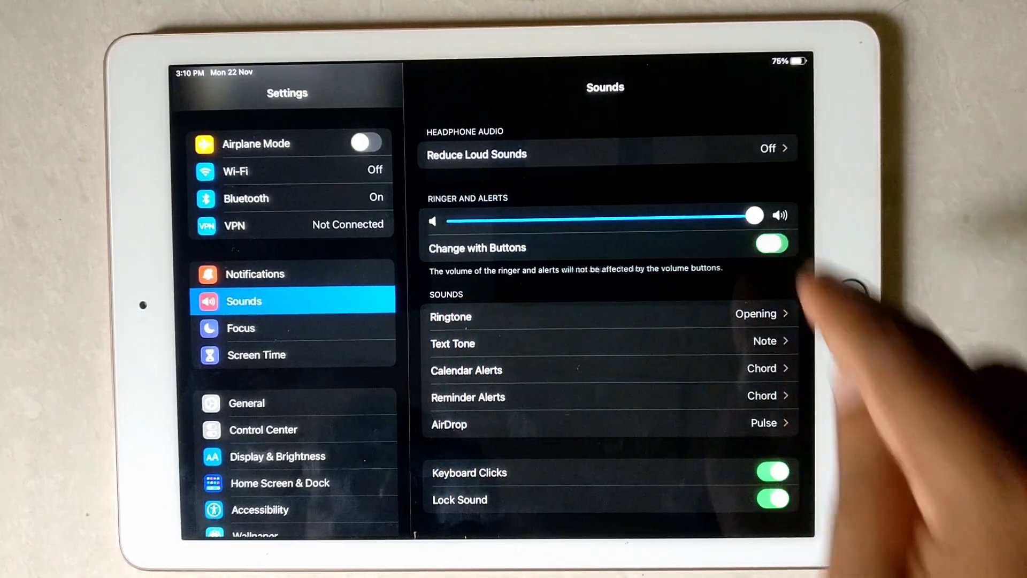
click(772, 243)
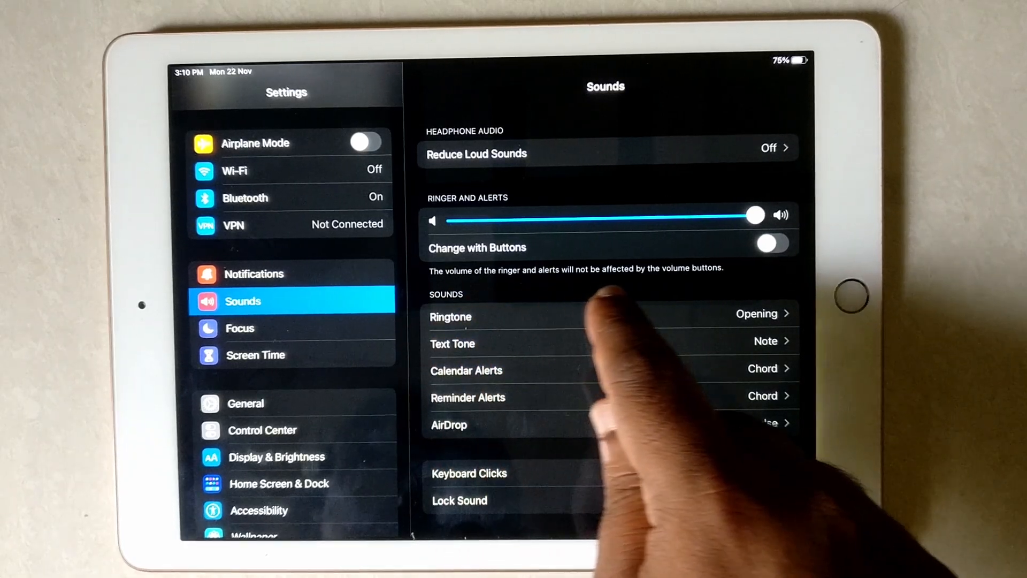